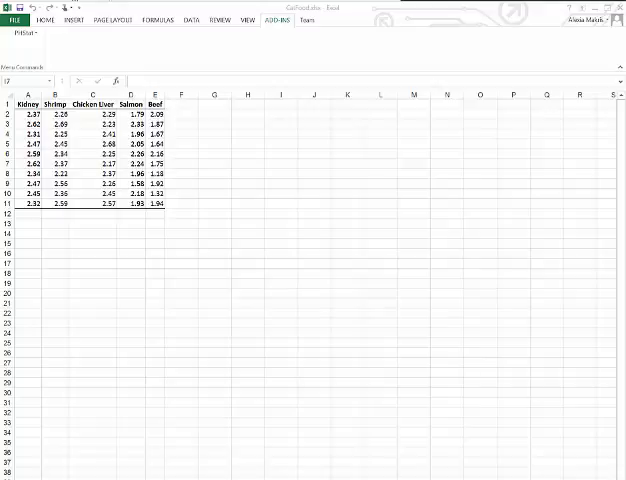
mouse_move(558, 31)
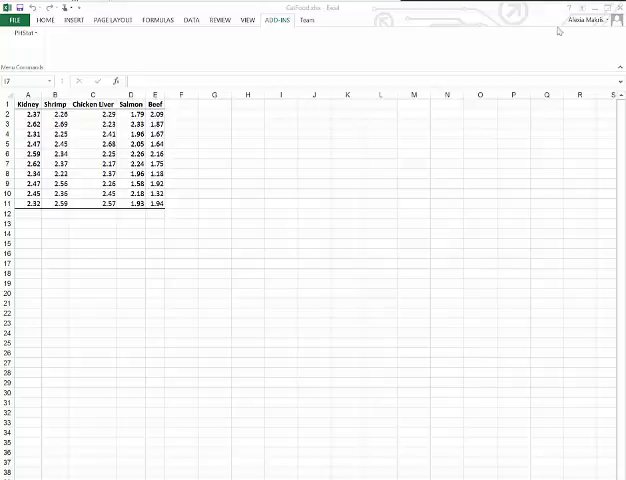
- Run PHStat one-way ANOVA on range A1:E11 titled 'Part A' without Tukey-Kramer
left_click(35, 32)
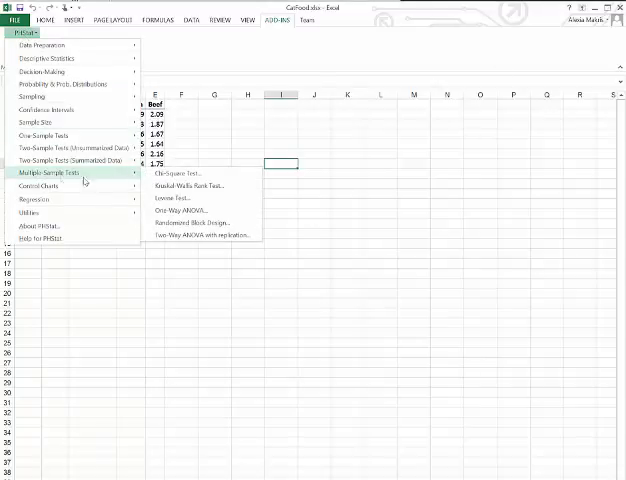
left_click(184, 210)
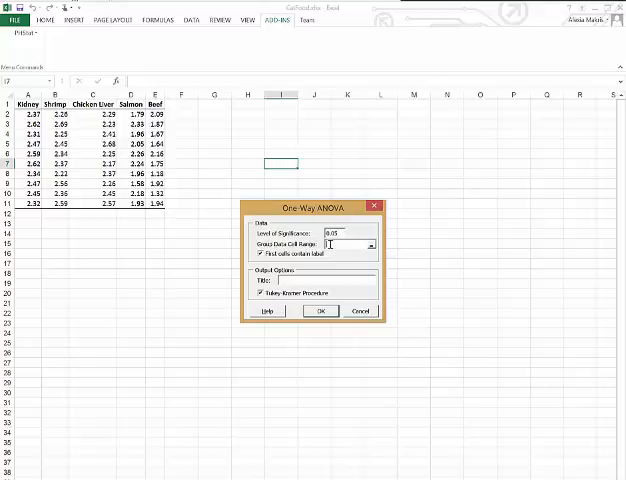
left_click(375, 245)
type("Part A")
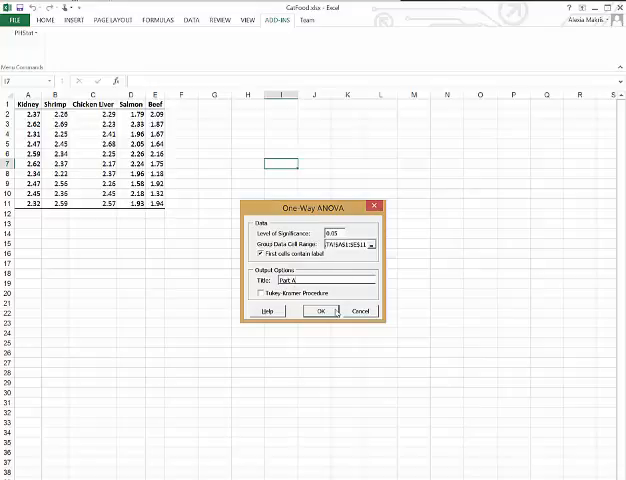
left_click(319, 311)
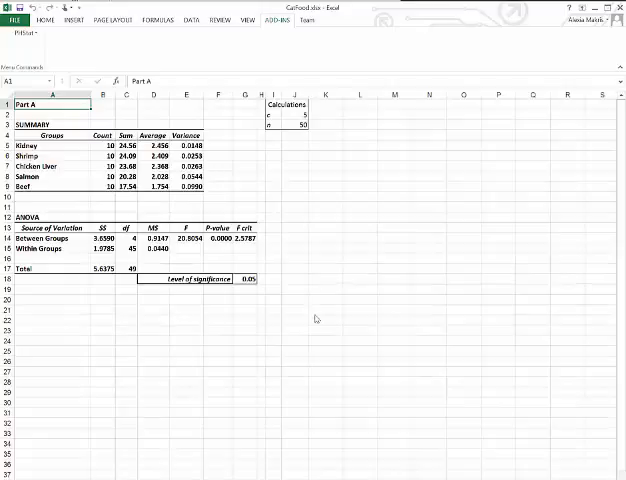
- Inspect the F-statistic formula in E14, then return to the cat food data sheet
left_click(186, 239)
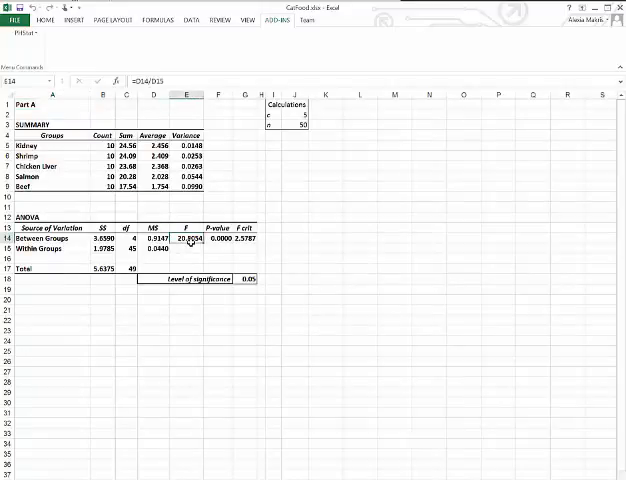
left_click(239, 238)
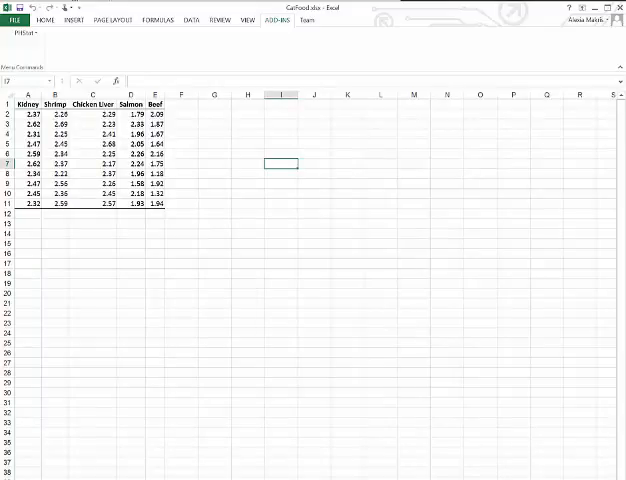
- Rerun the one-way ANOVA with Tukey-Kramer Procedure checked, titled 'Part B'
left_click(26, 32)
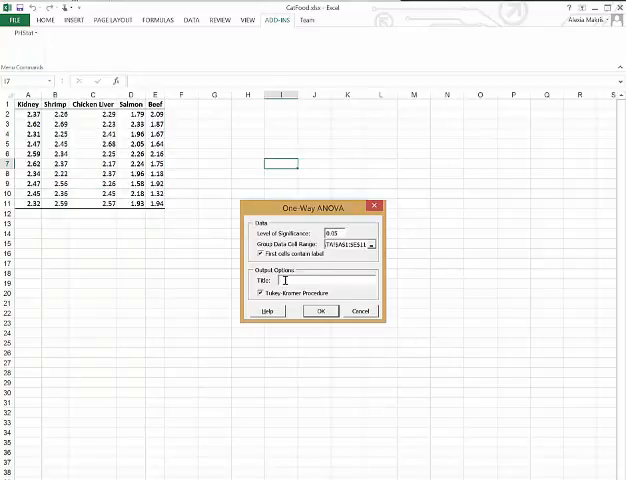
left_click(320, 310)
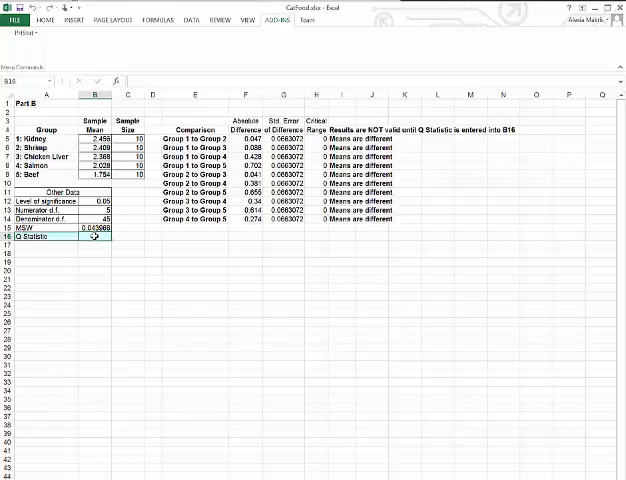
- Enter the Q statistic (3.) in cell B16 of the Part B sheet
type("3.")
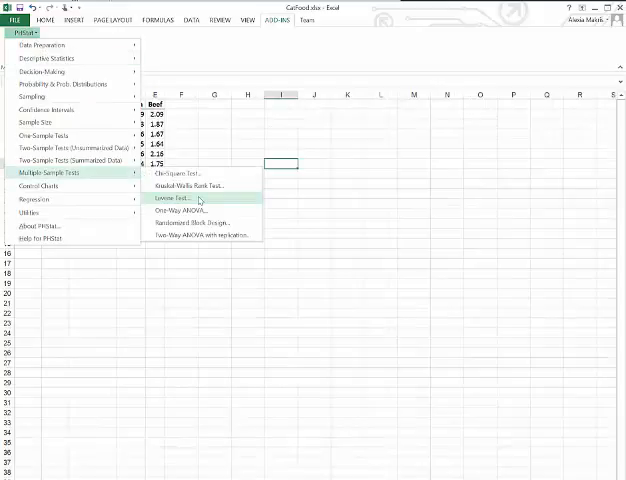
- Run PHStat's Levene test on range A1:E11 titled 'Part C'
left_click(173, 197)
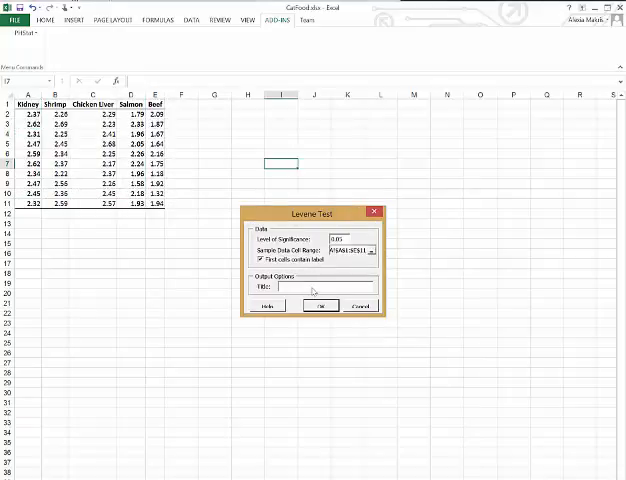
left_click(320, 306)
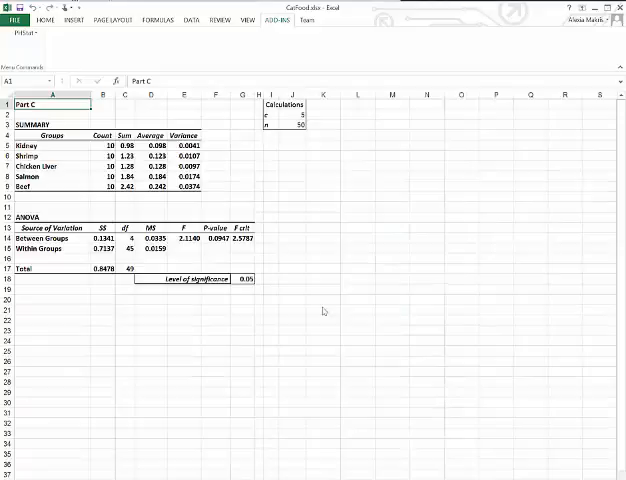